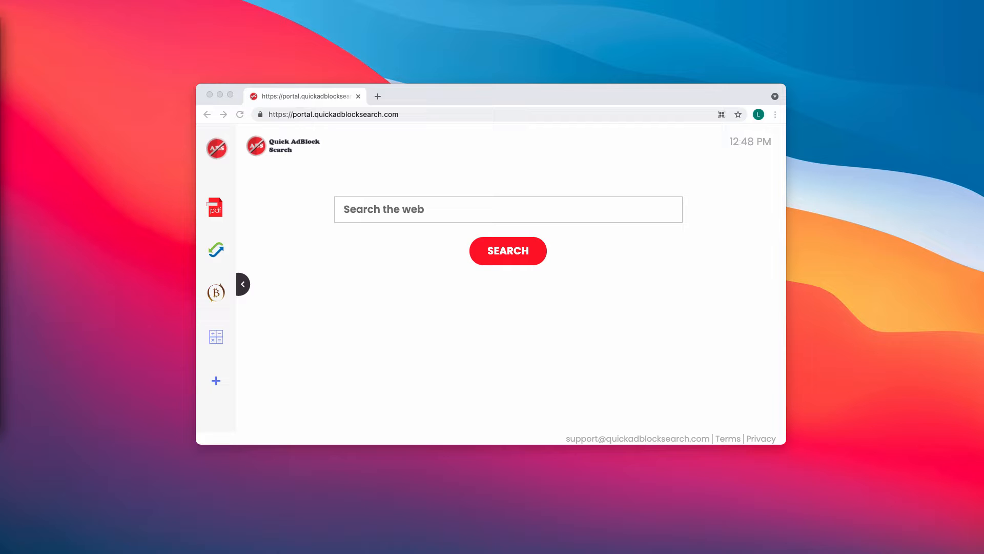
mouse_move(8, 192)
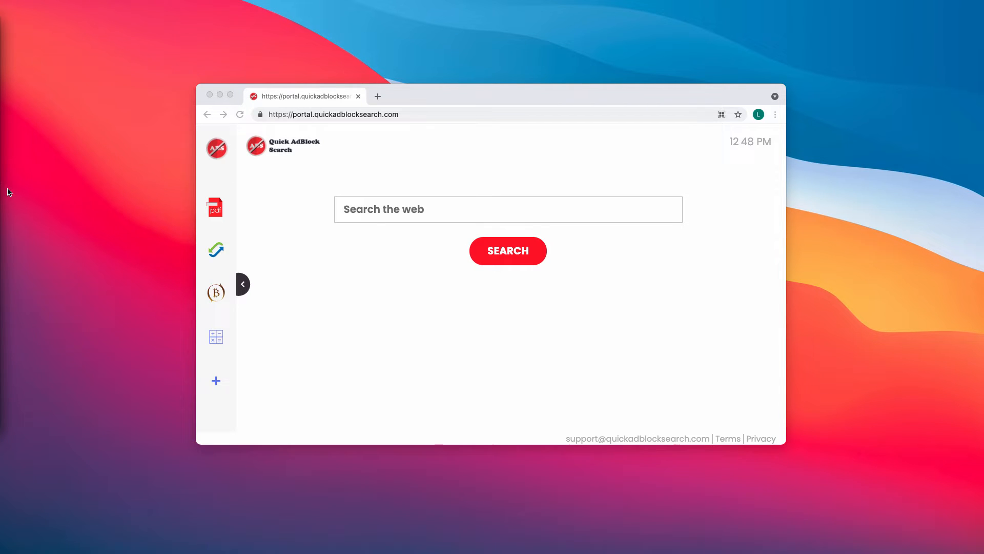
mouse_move(489, 97)
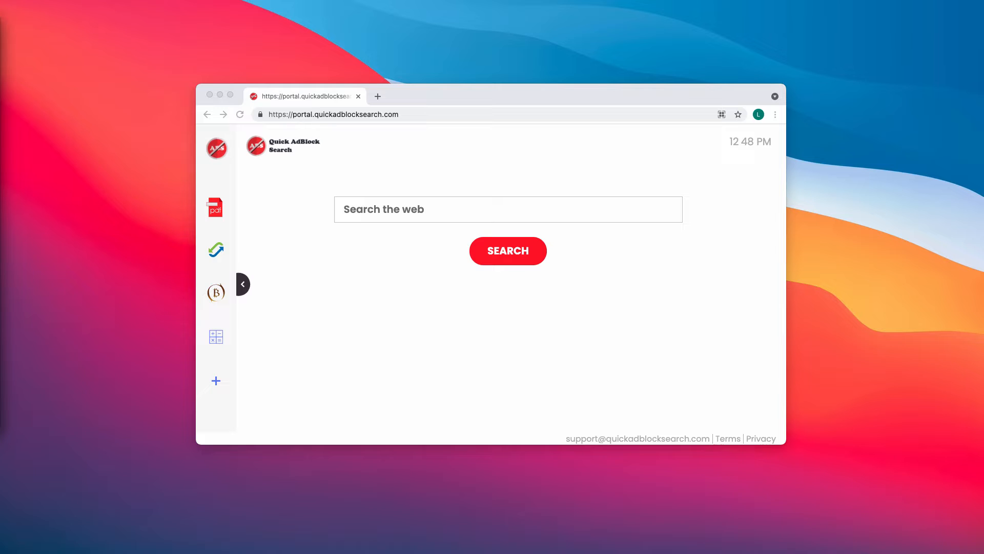
mouse_move(228, 173)
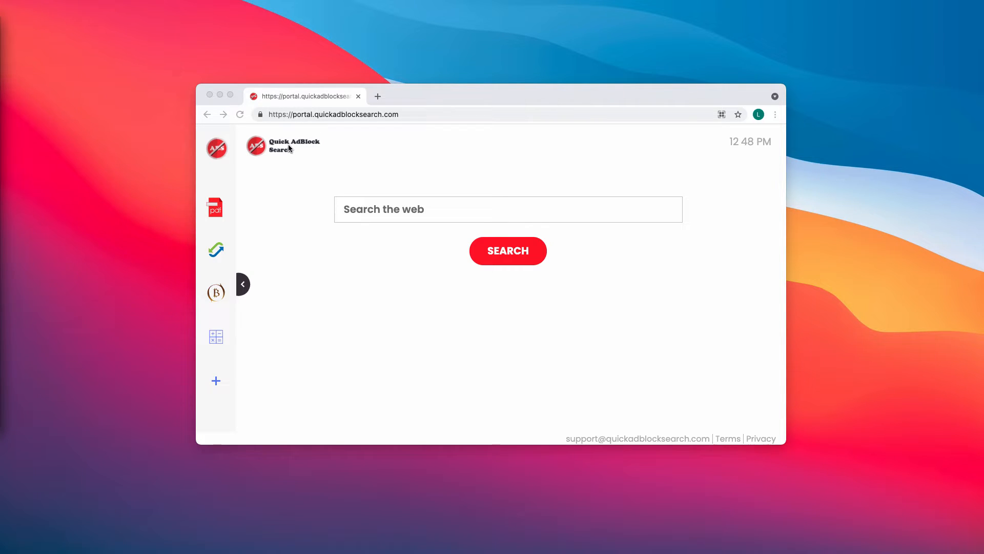
mouse_move(378, 220)
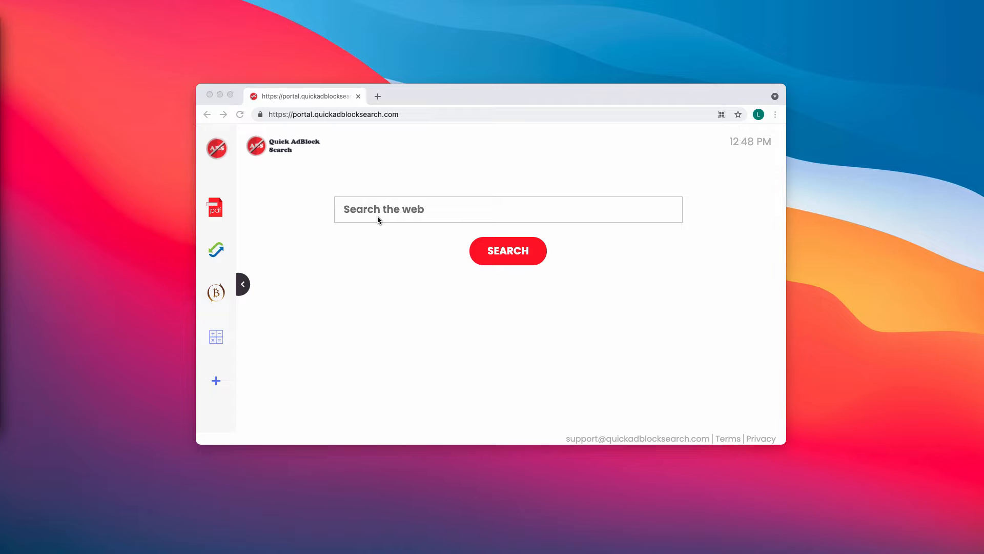
mouse_move(463, 123)
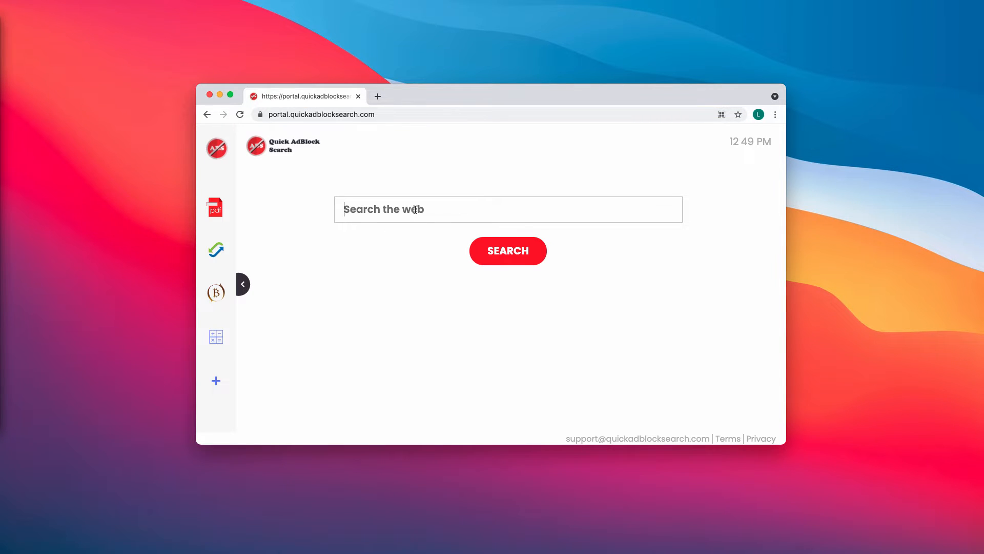
Step: Search 'car' from the hijacker page, land on Yahoo results, then return to the Quick AdBlock Search tab
text(car)
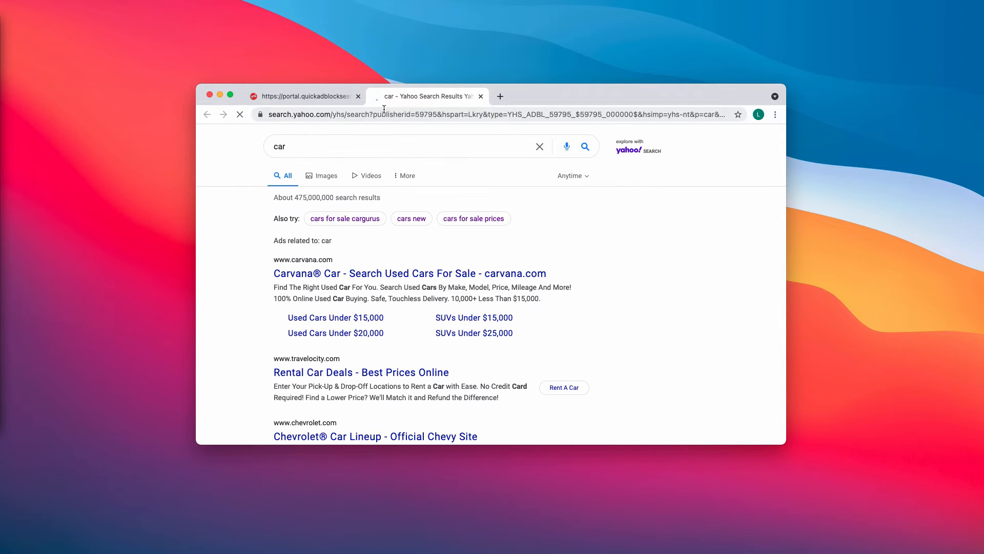
click(303, 97)
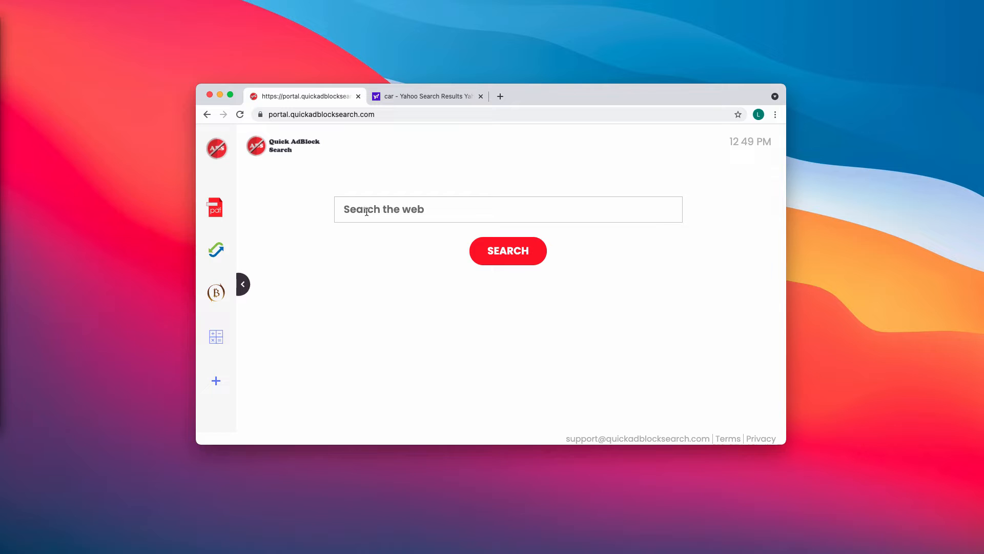
mouse_move(226, 250)
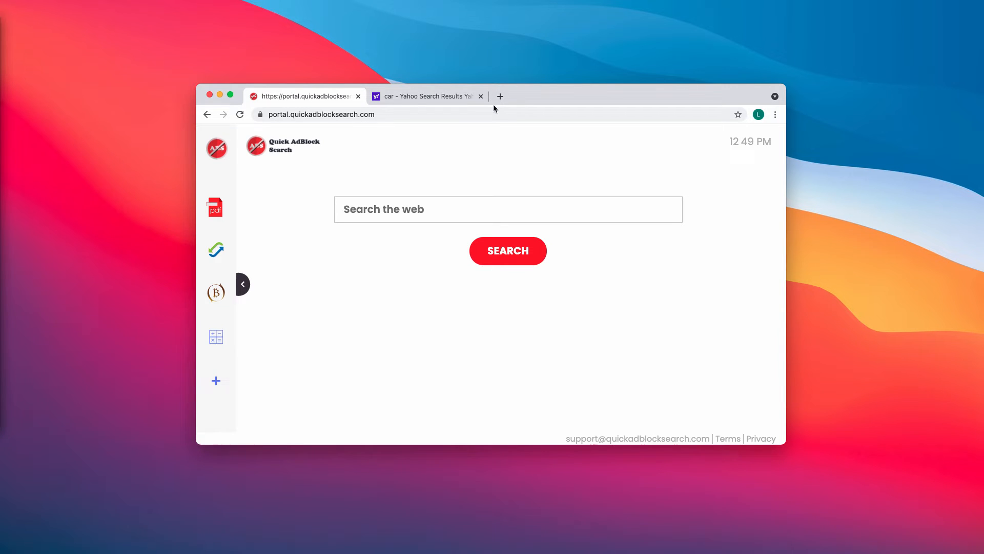
Step: Close the Yahoo results and bring up Chrome's Extensions page via More Tools, which lists no extensions
click(479, 96)
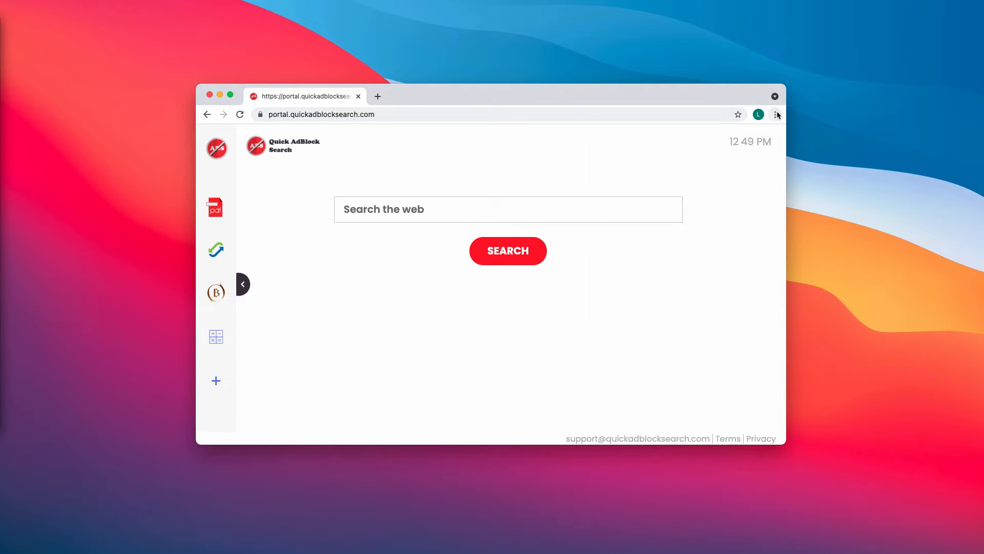
click(775, 115)
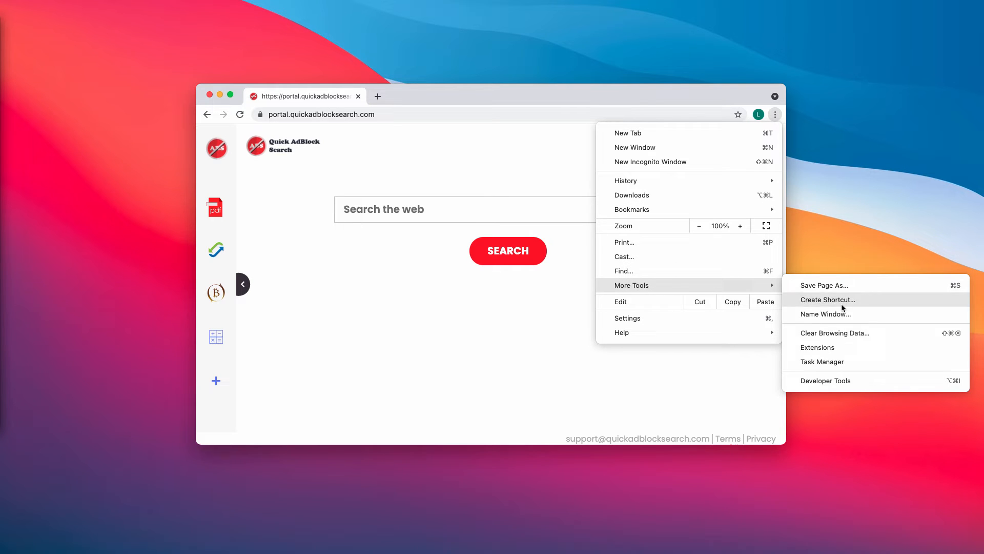
click(818, 347)
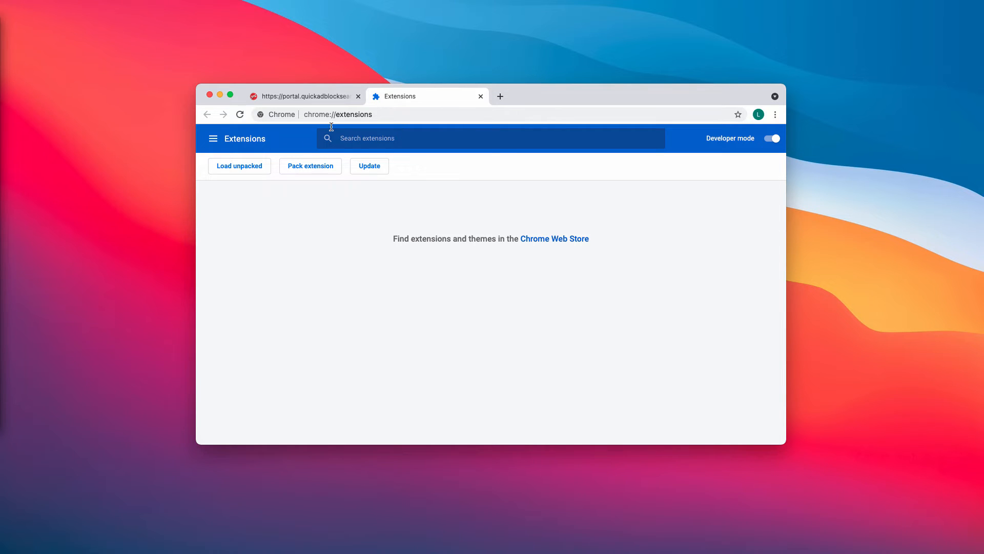
mouse_move(380, 115)
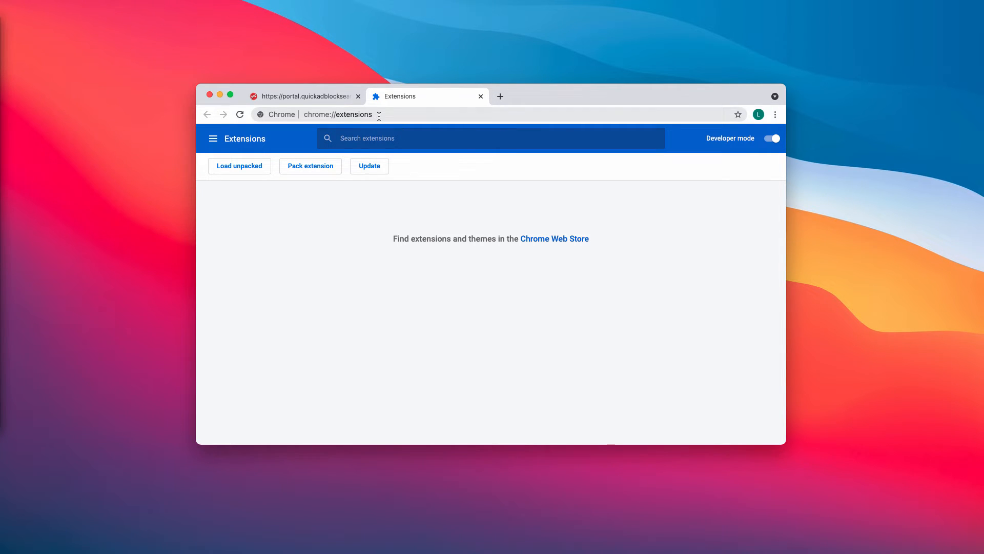
Step: Visit combocleaner.com from the address bar and launch the Combo Cleaner app
text(combocleaner.com)
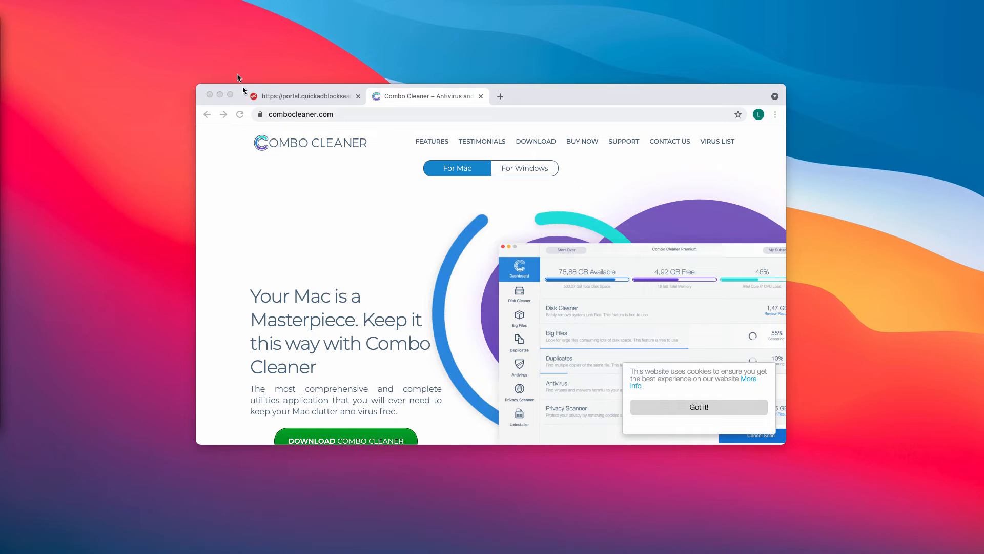
mouse_move(286, 111)
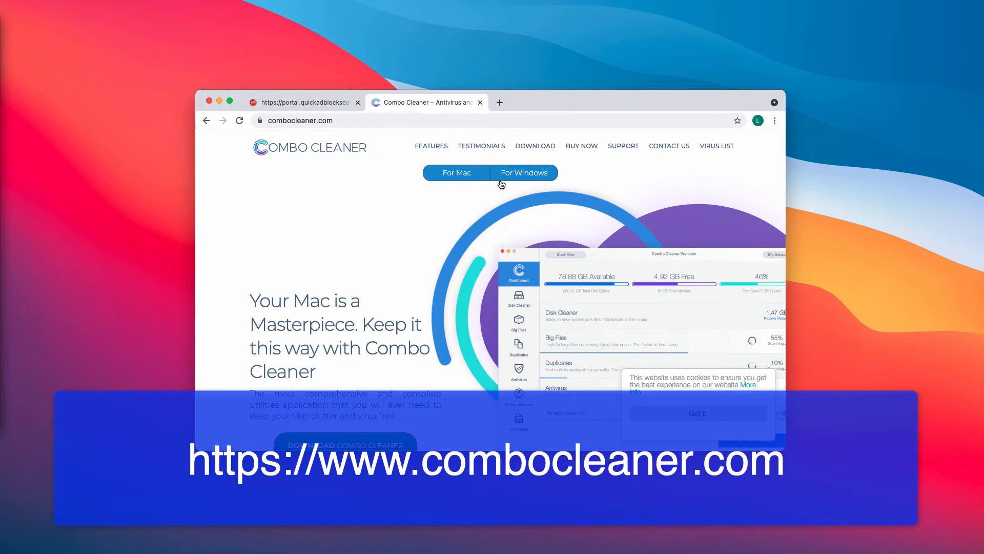
click(458, 172)
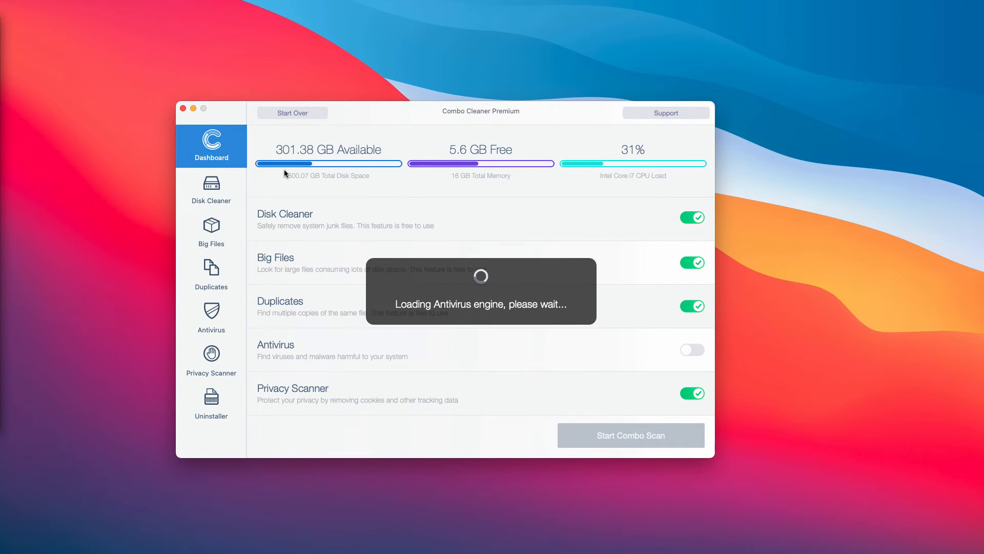
mouse_move(367, 166)
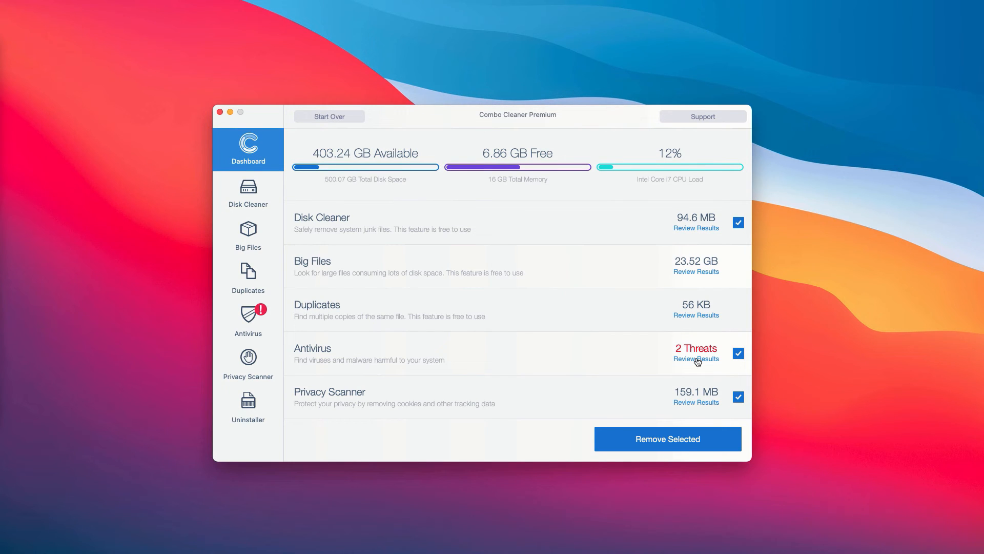
click(696, 359)
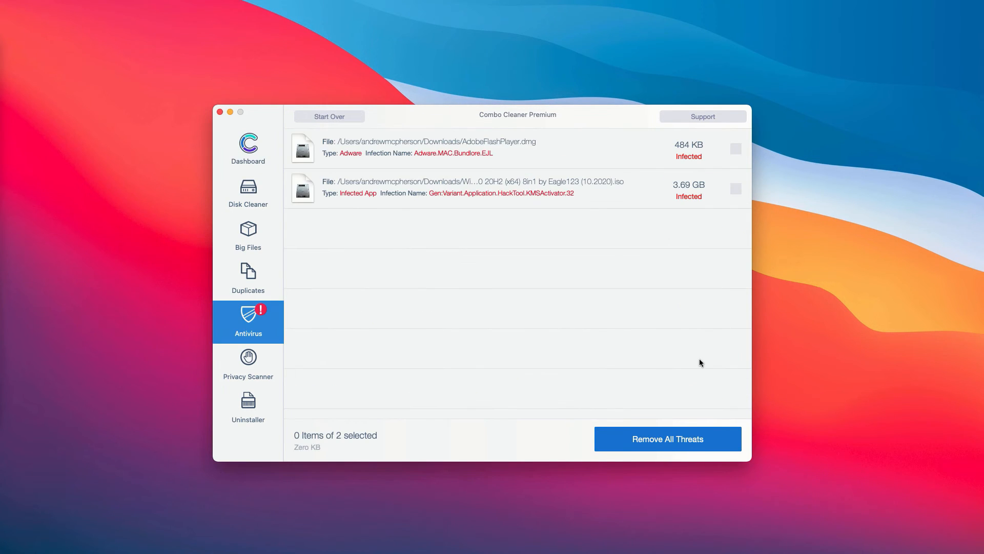
mouse_move(585, 198)
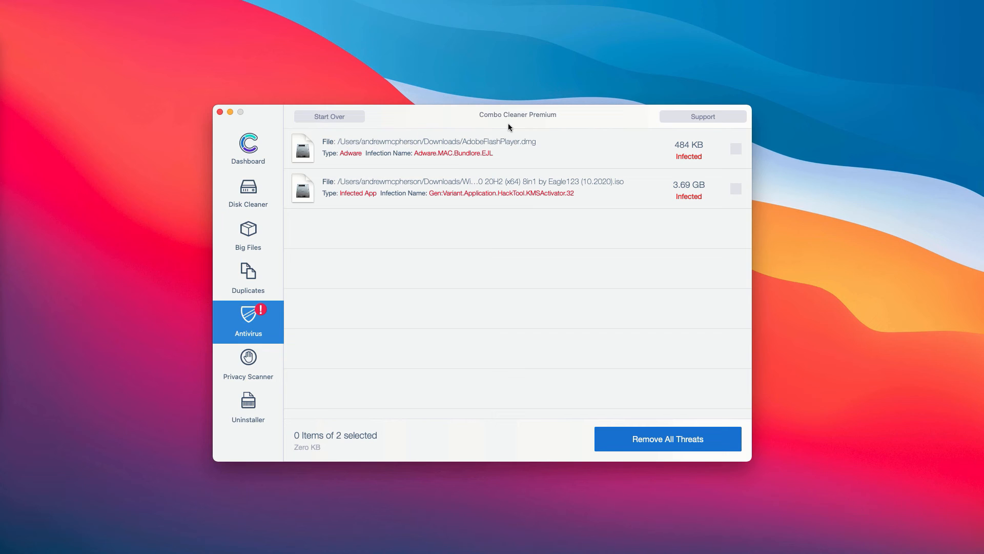
mouse_move(506, 125)
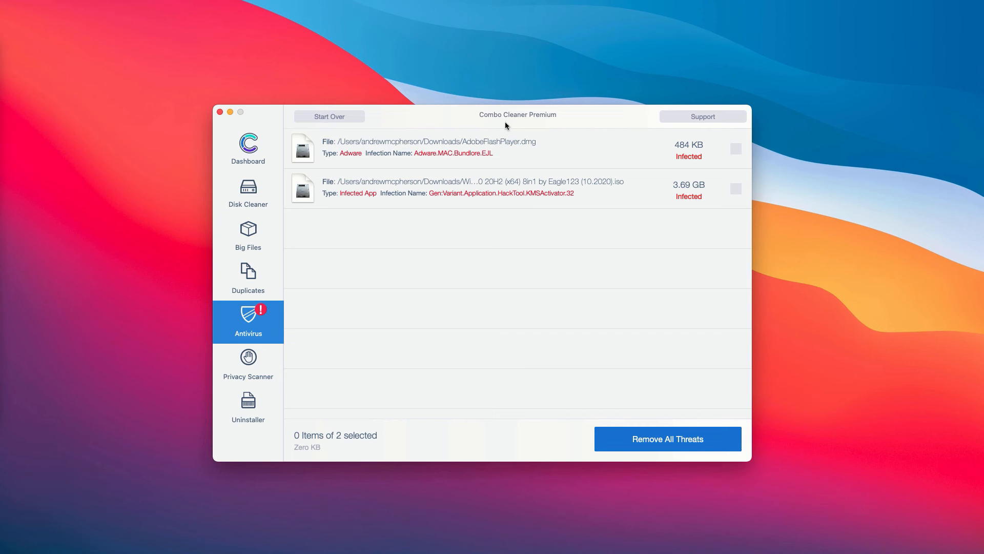
mouse_move(472, 121)
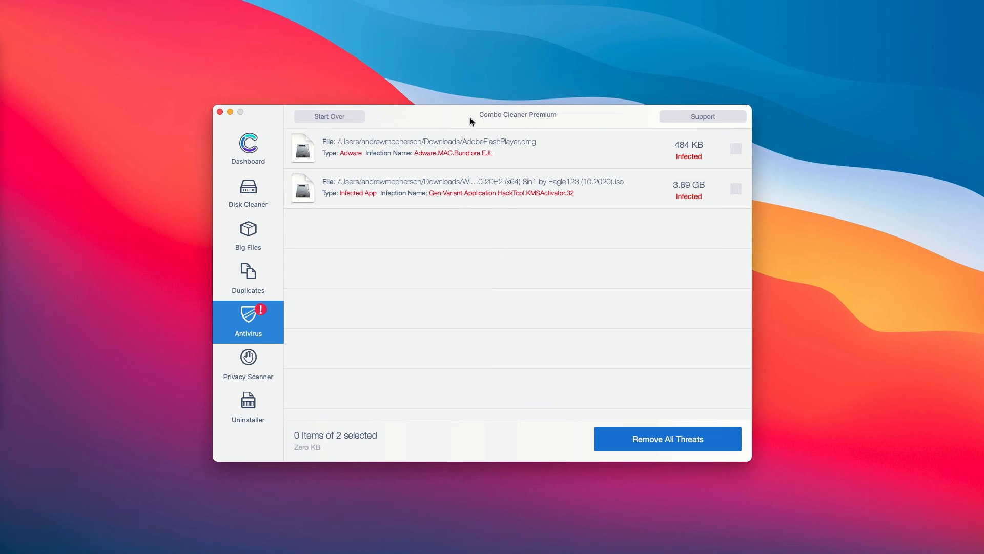
mouse_move(452, 125)
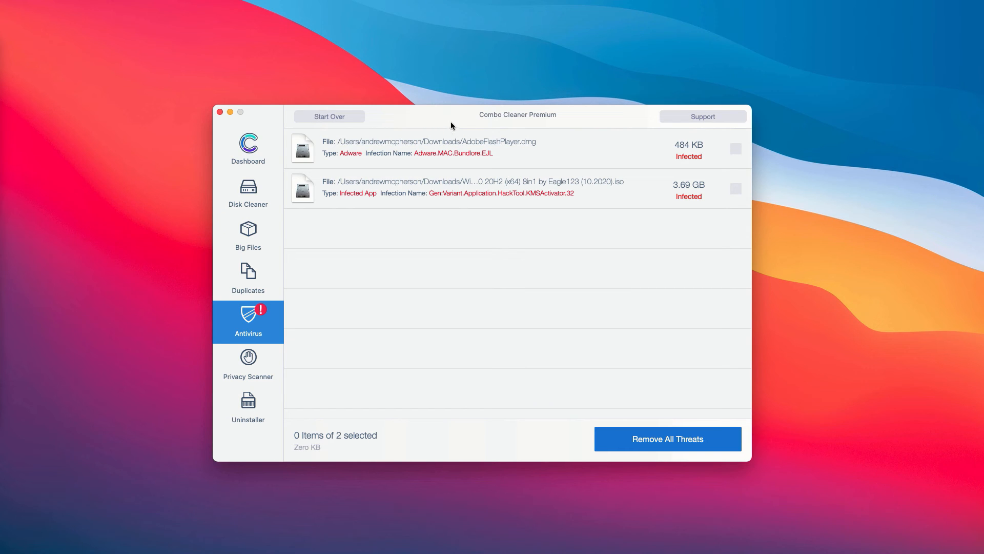
mouse_move(435, 117)
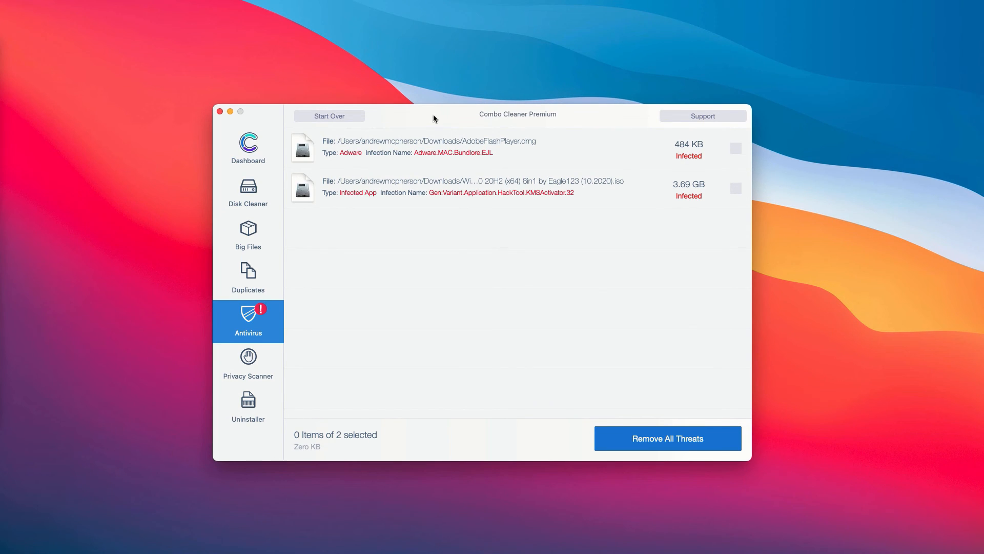
mouse_move(524, 148)
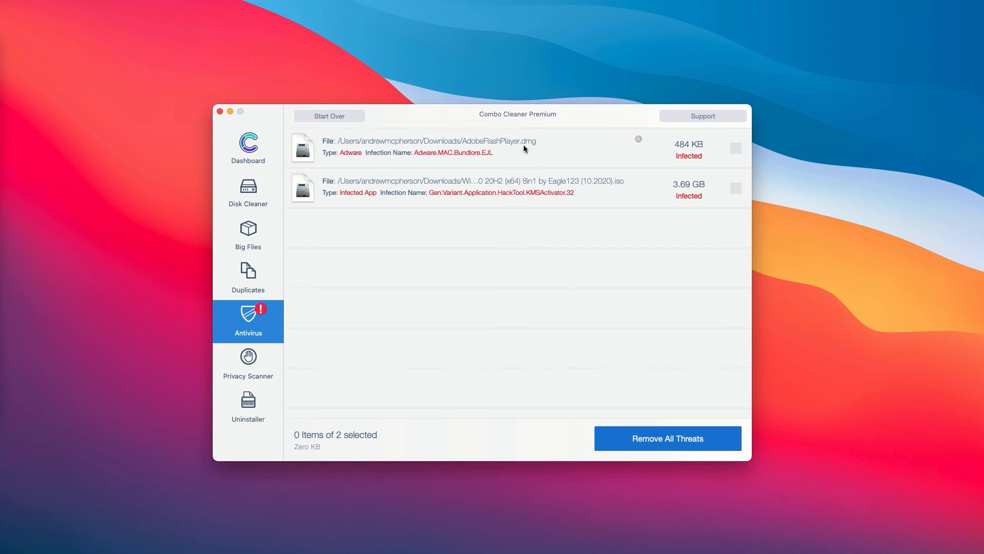
mouse_move(493, 127)
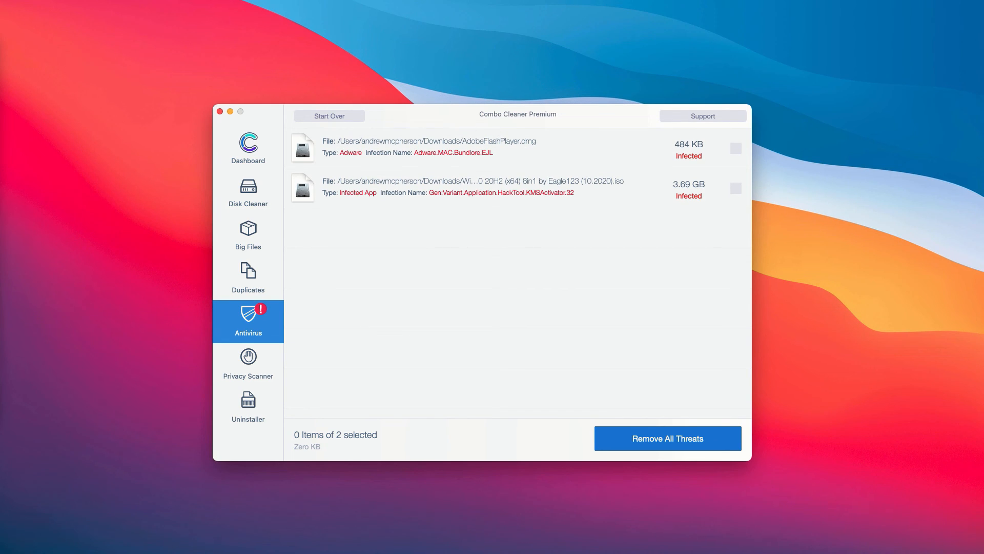
mouse_move(458, 130)
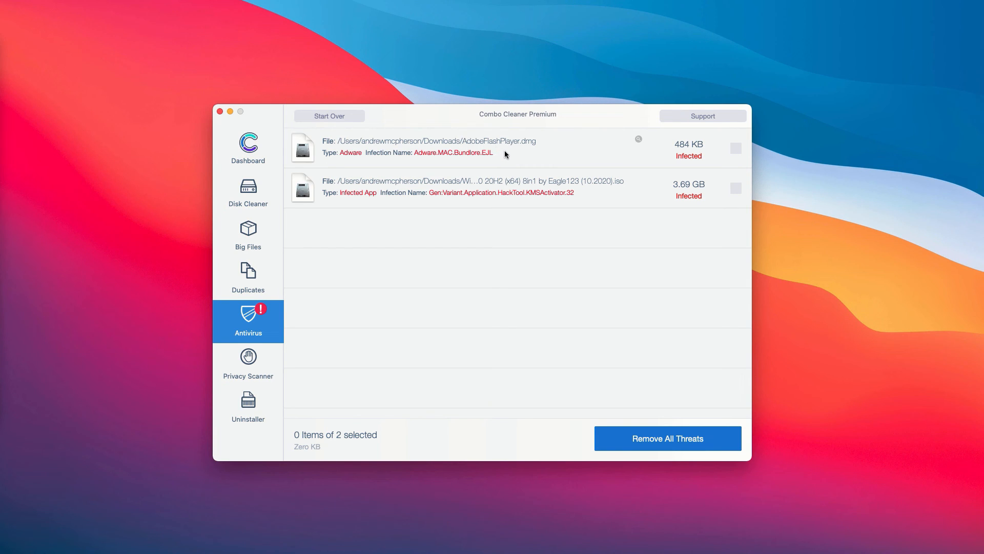
mouse_move(547, 132)
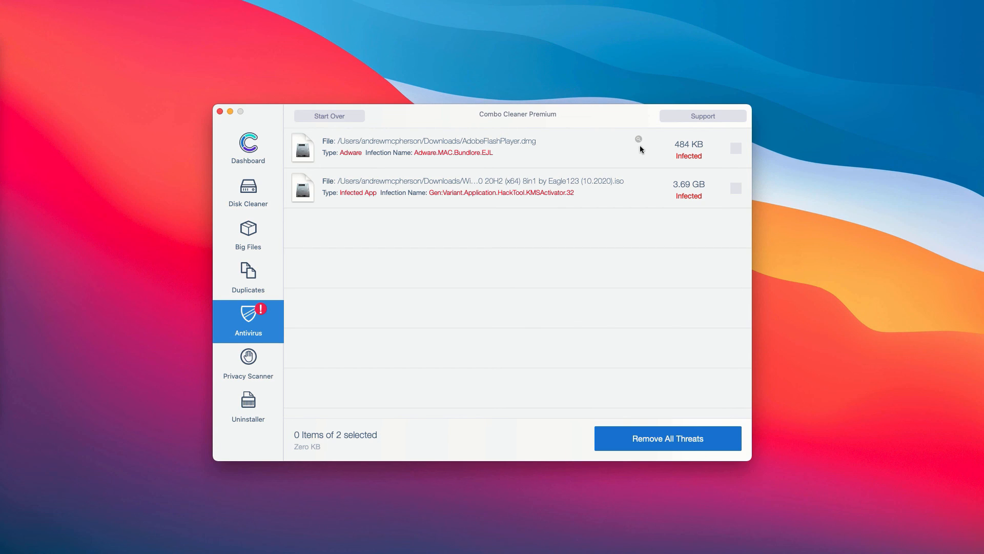
click(736, 147)
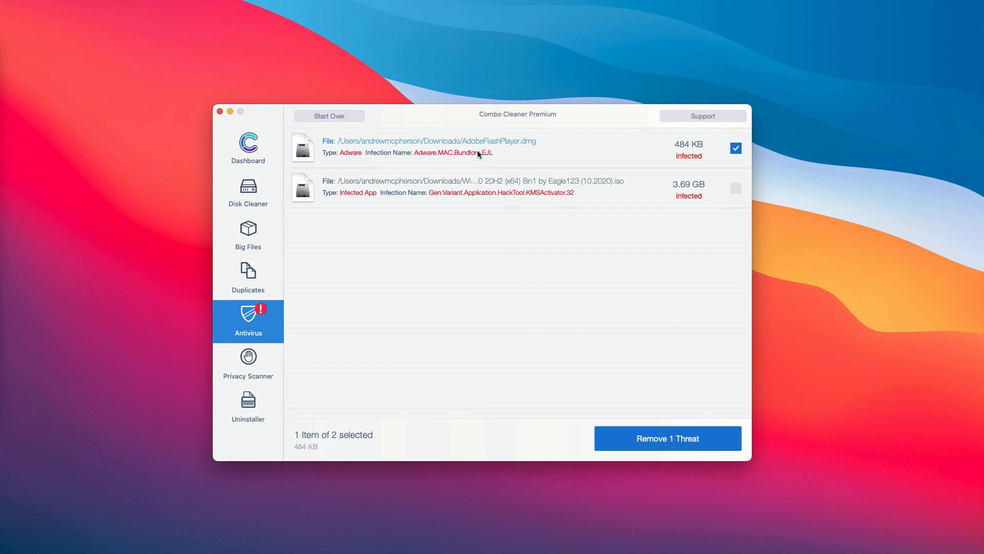
click(736, 148)
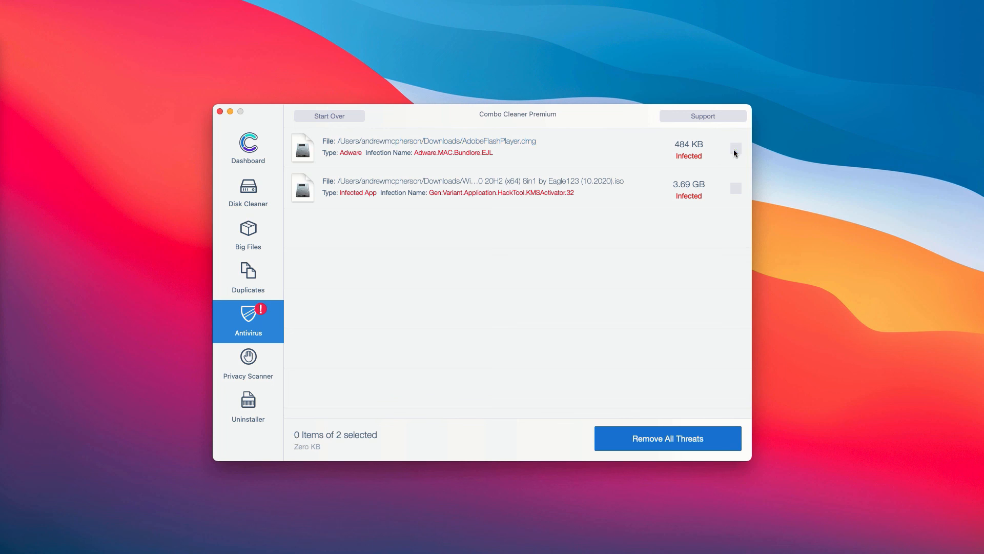
mouse_move(627, 127)
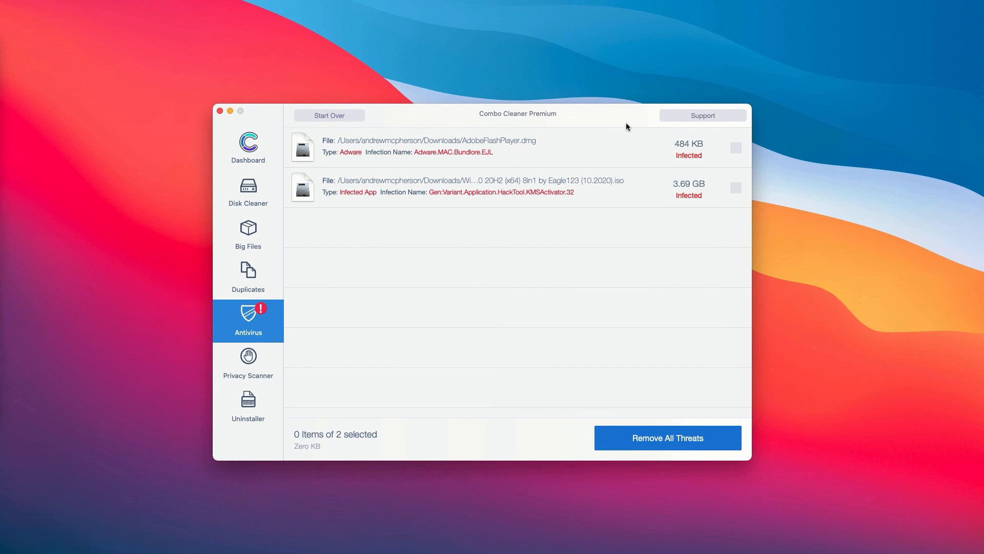
mouse_move(639, 143)
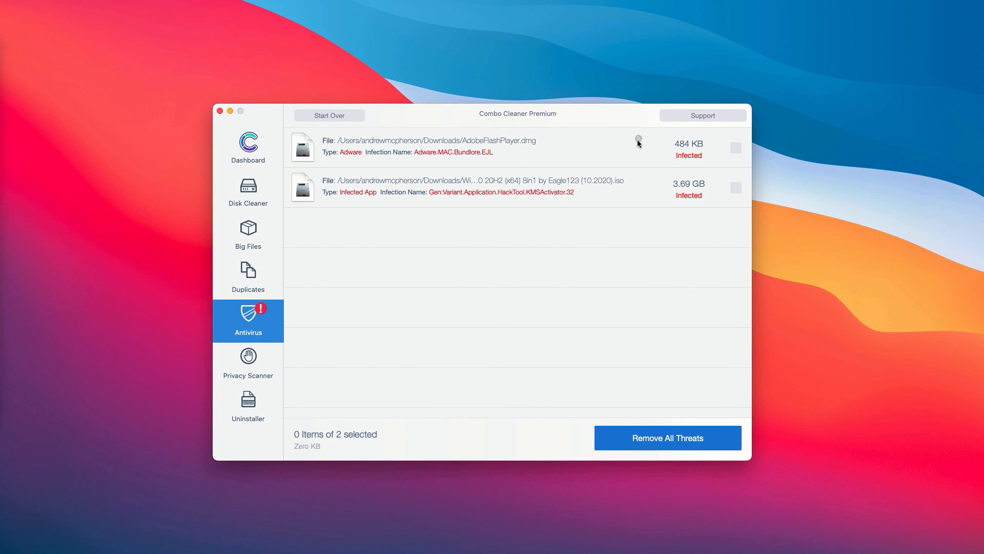
Step: Reveal the detected AdobeFlashPlayer.dmg threat in the Downloads folder in Finder
click(638, 140)
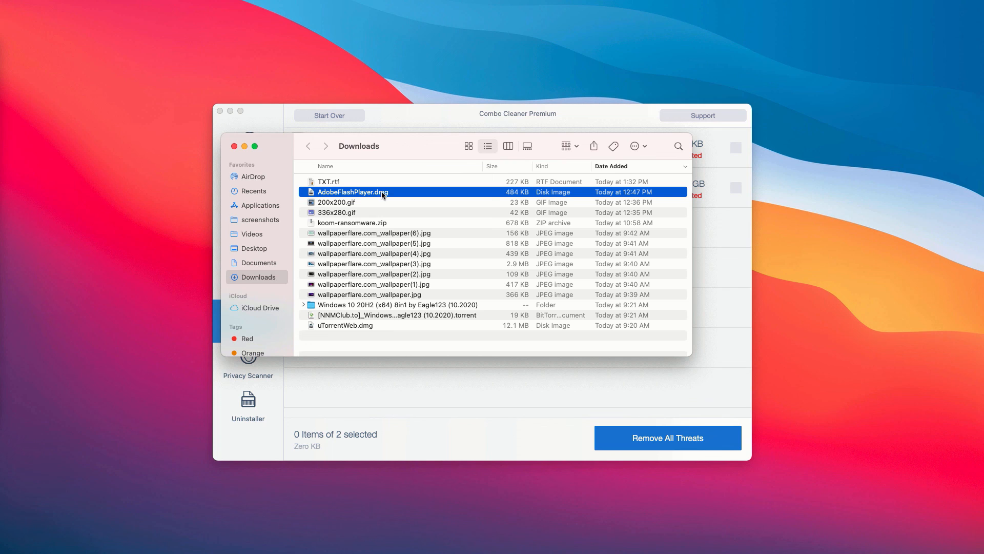
mouse_move(394, 195)
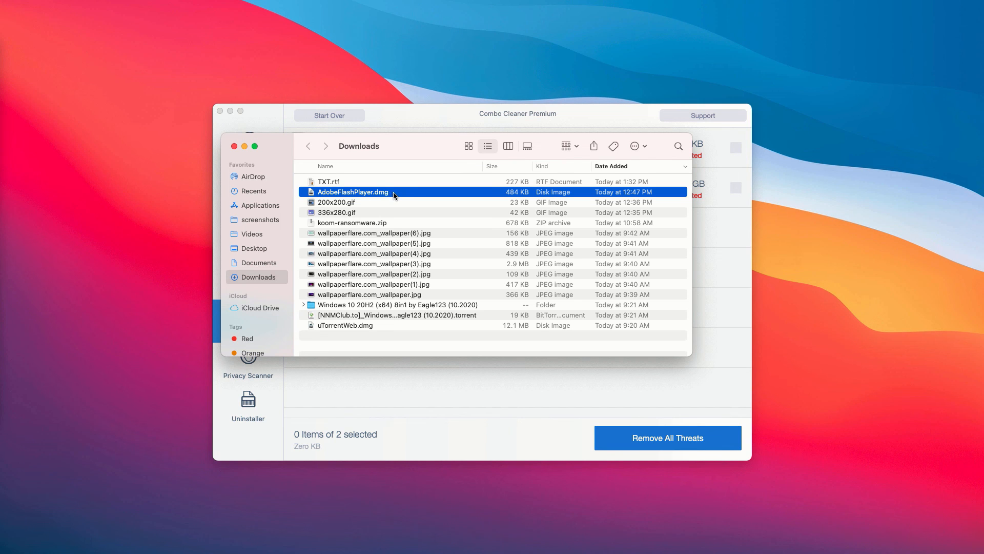